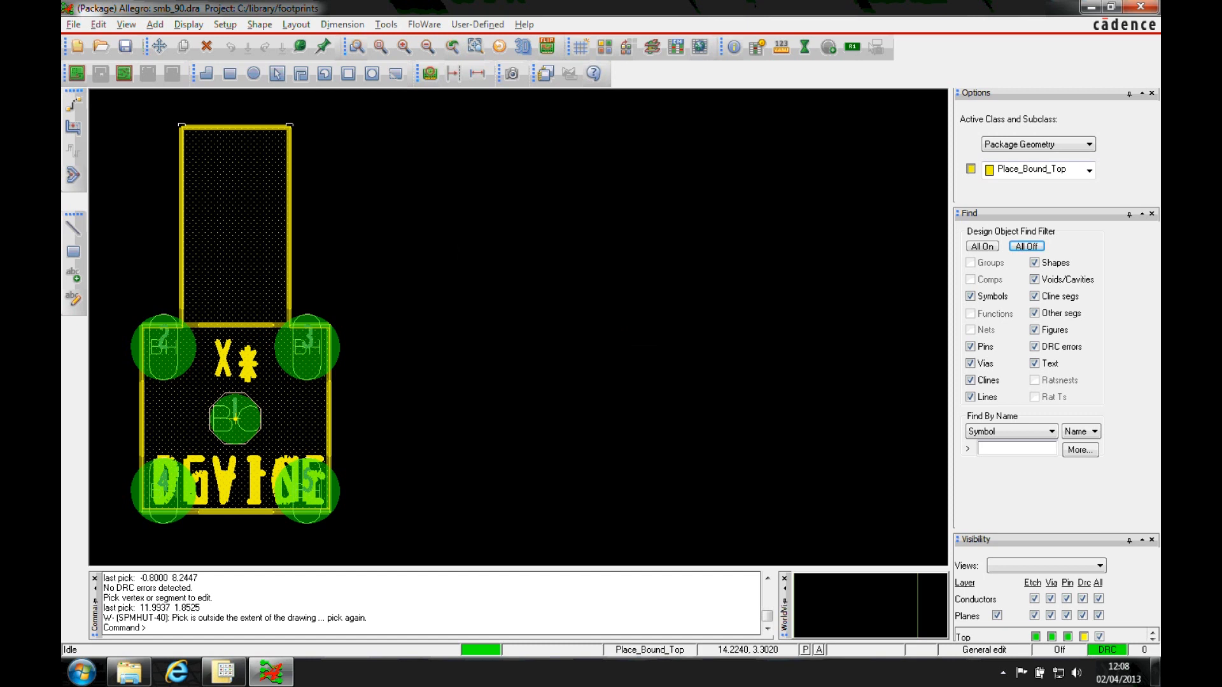
mouse_move(611, 323)
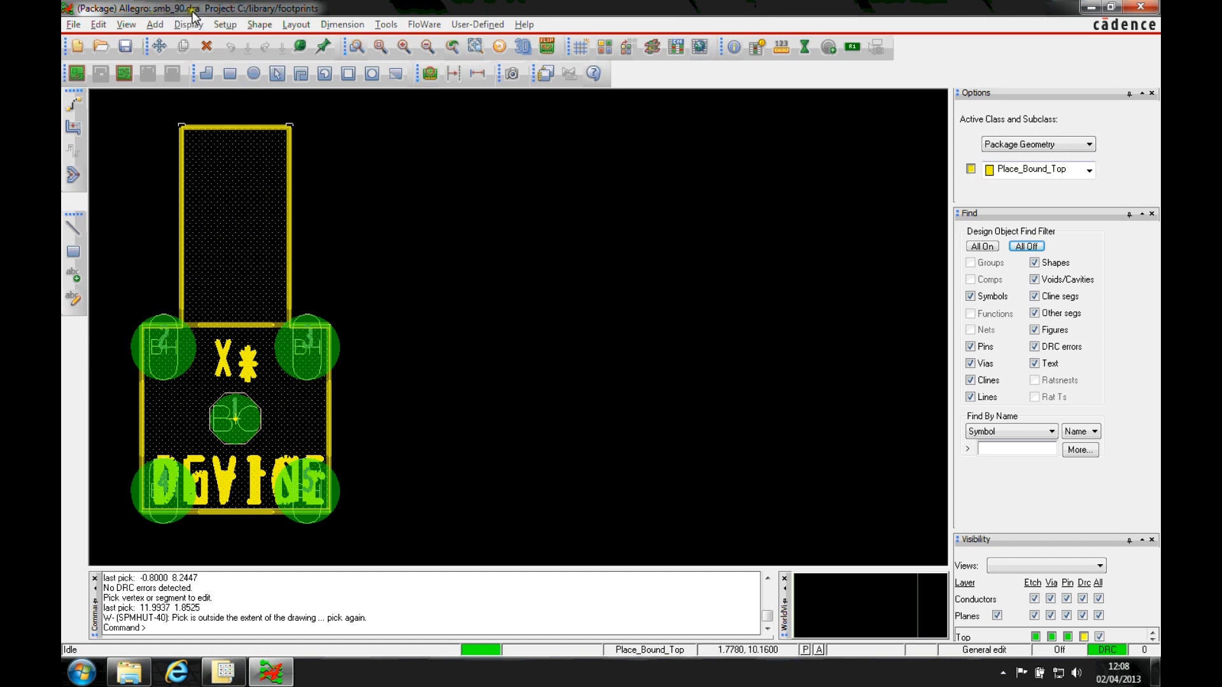
mouse_move(96, 41)
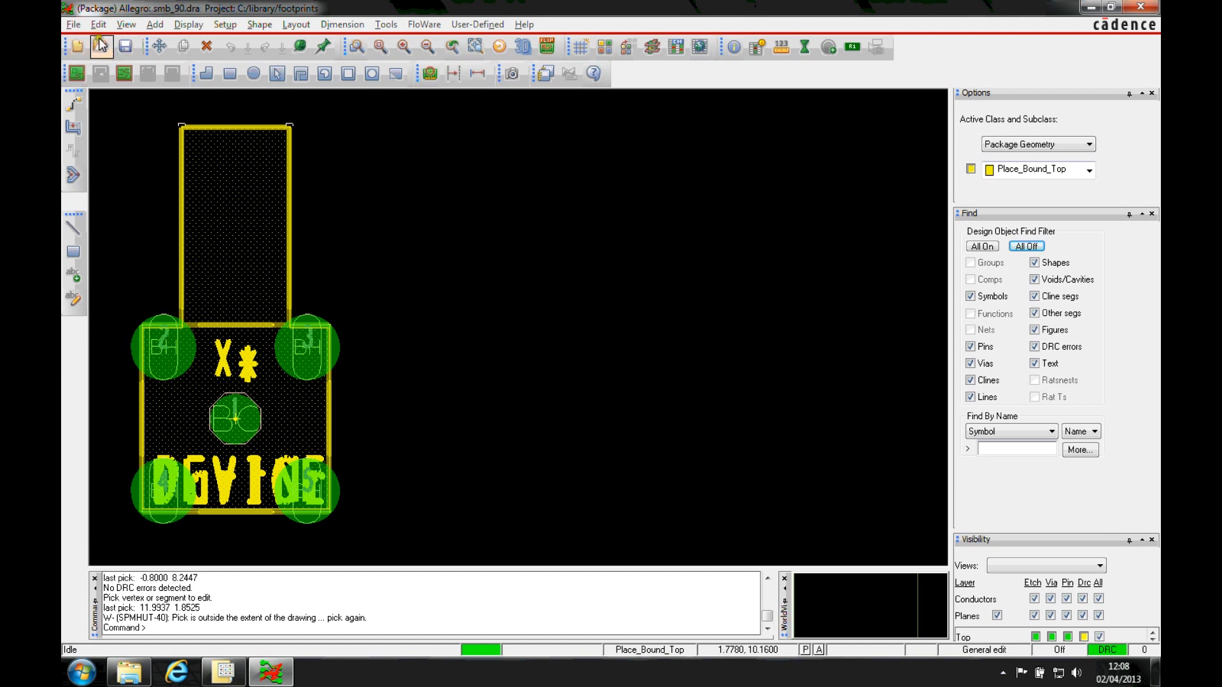
mouse_move(229, 38)
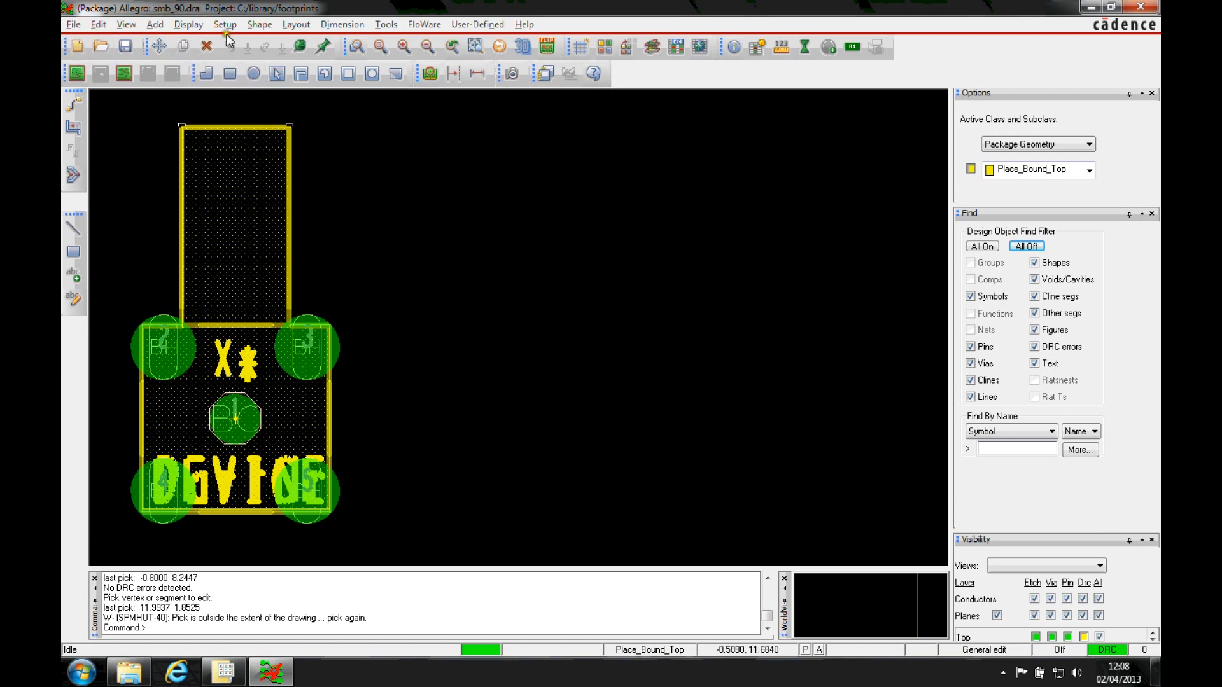
Launch Step Package Mapping from Setup and scroll through the available STEP models
click(224, 24)
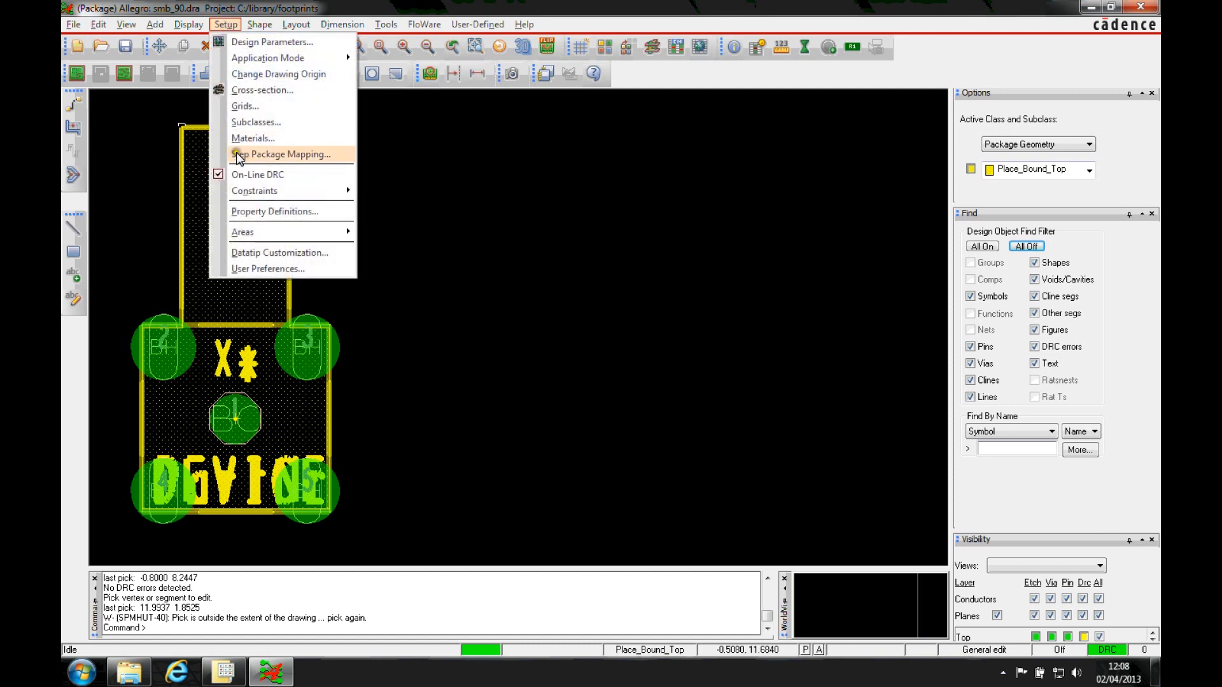
click(282, 154)
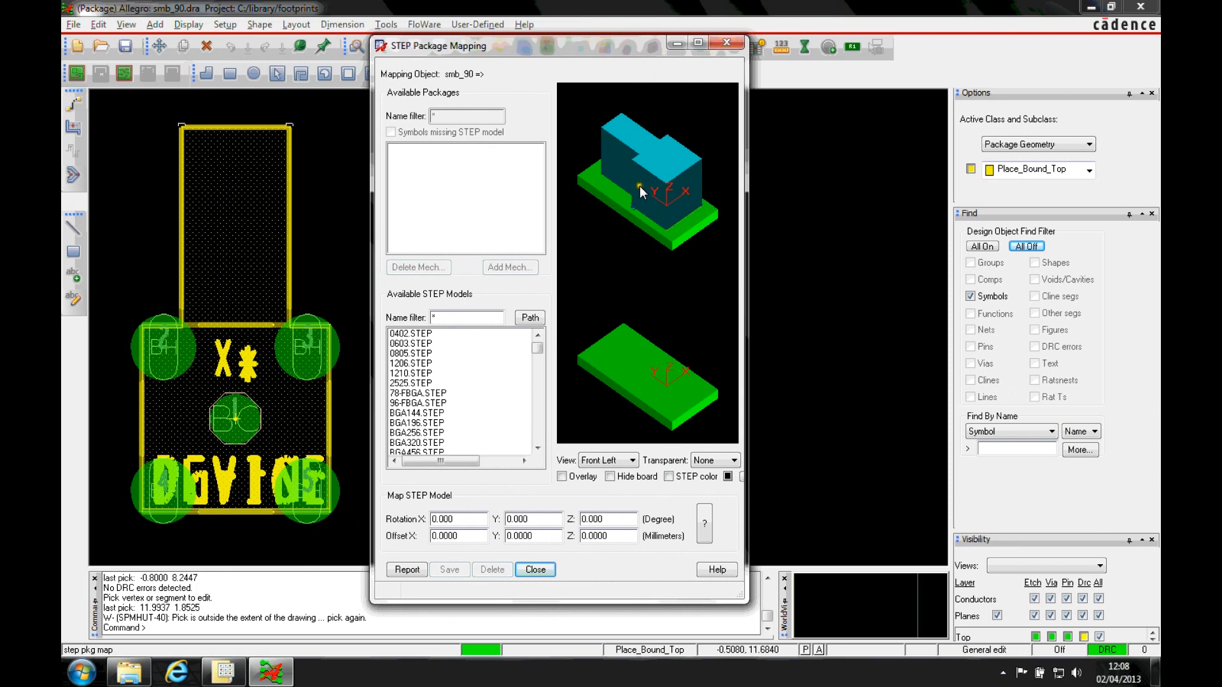
mouse_move(698, 186)
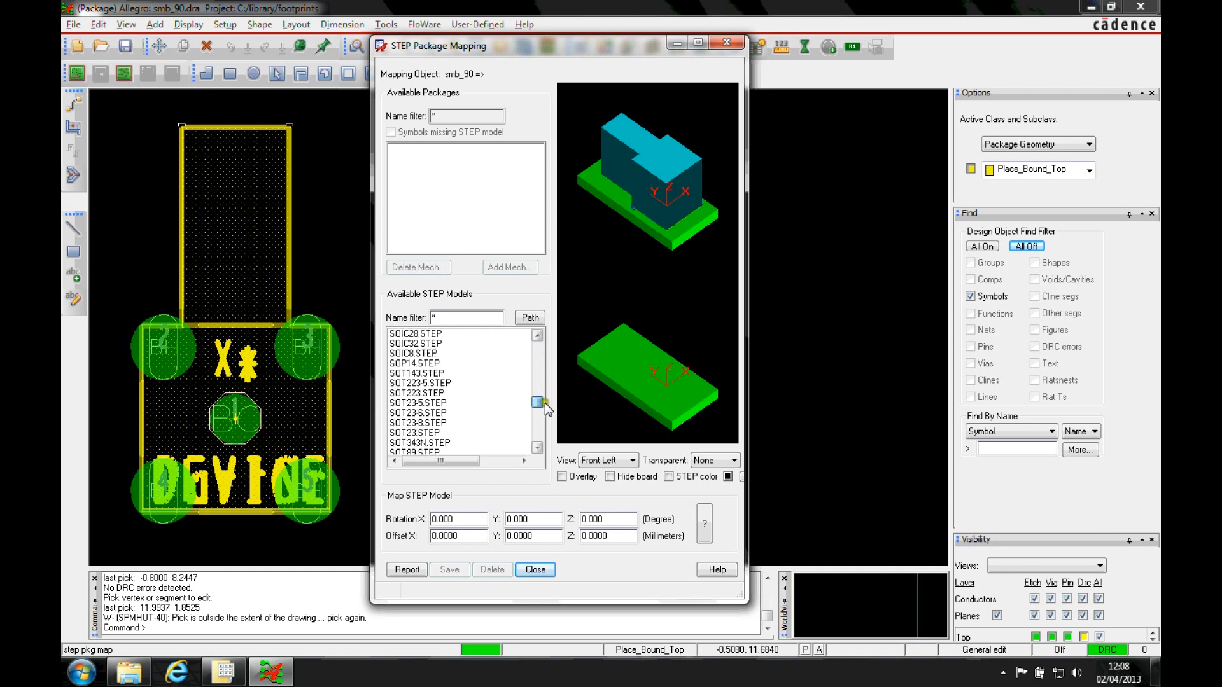
scroll(down, 3)
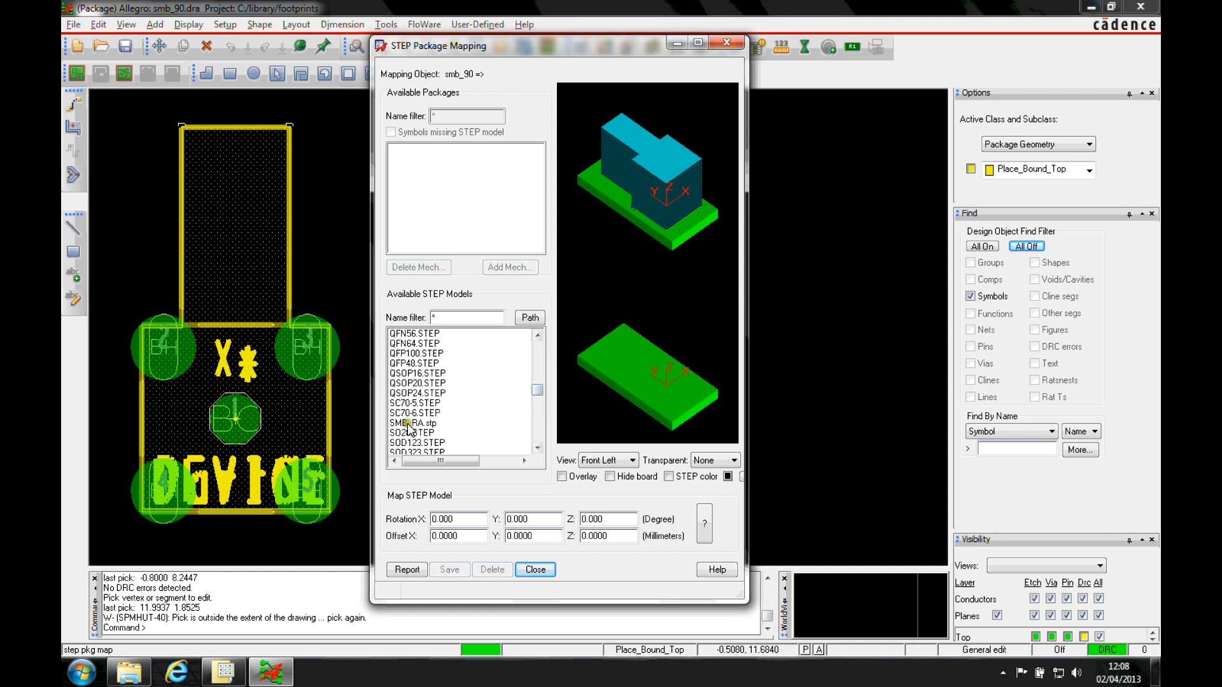
Pick SMB_RA.stp as the STEP model for smb_90, previewing its 3D body on the board
click(412, 424)
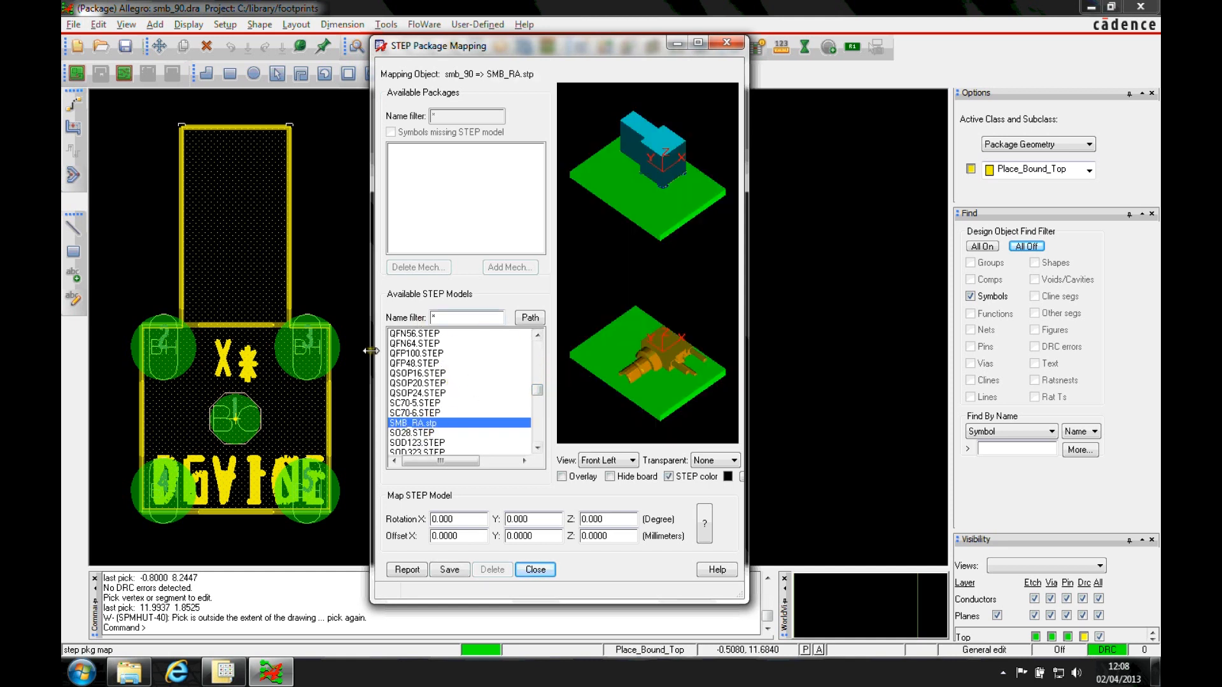
mouse_move(471, 370)
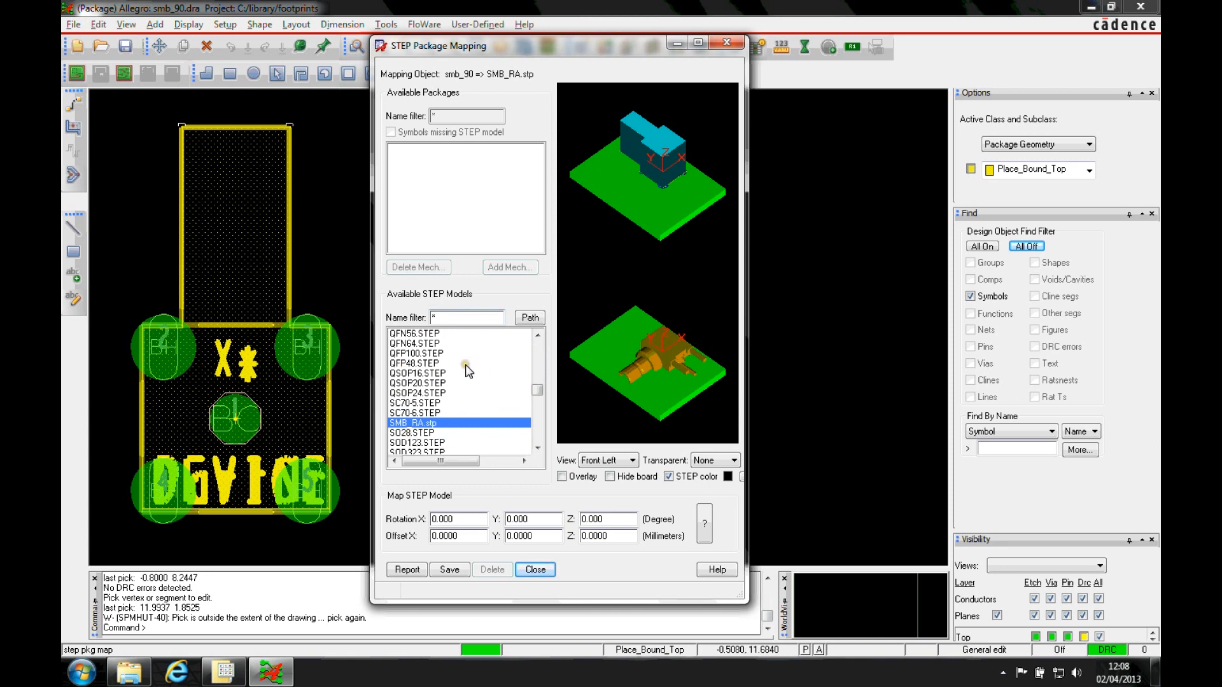
mouse_move(470, 371)
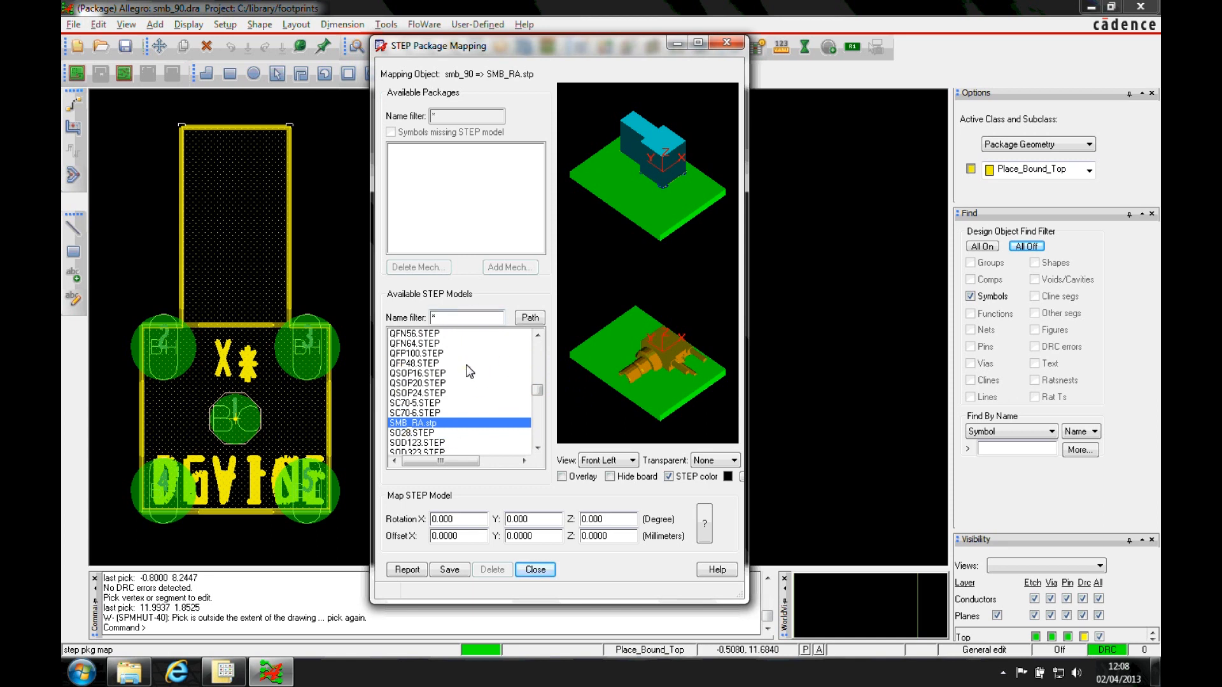
mouse_move(654, 390)
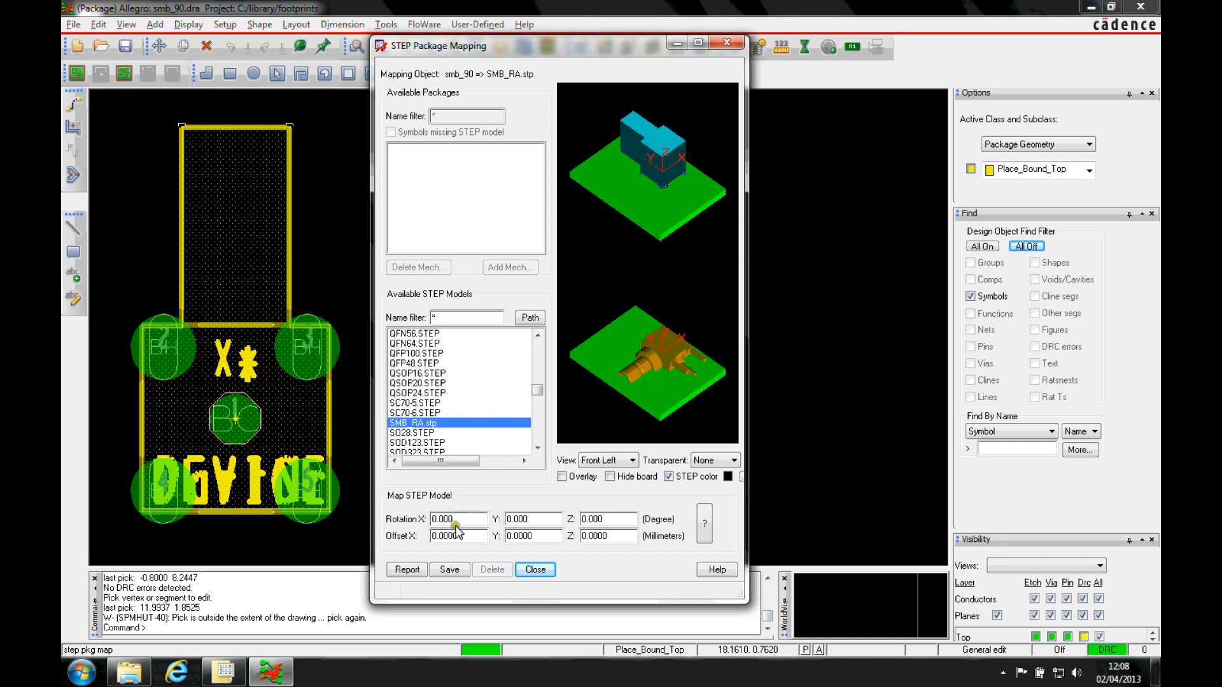
Set the model's rotation to 90° about X and 270° about Z
text(90.000)
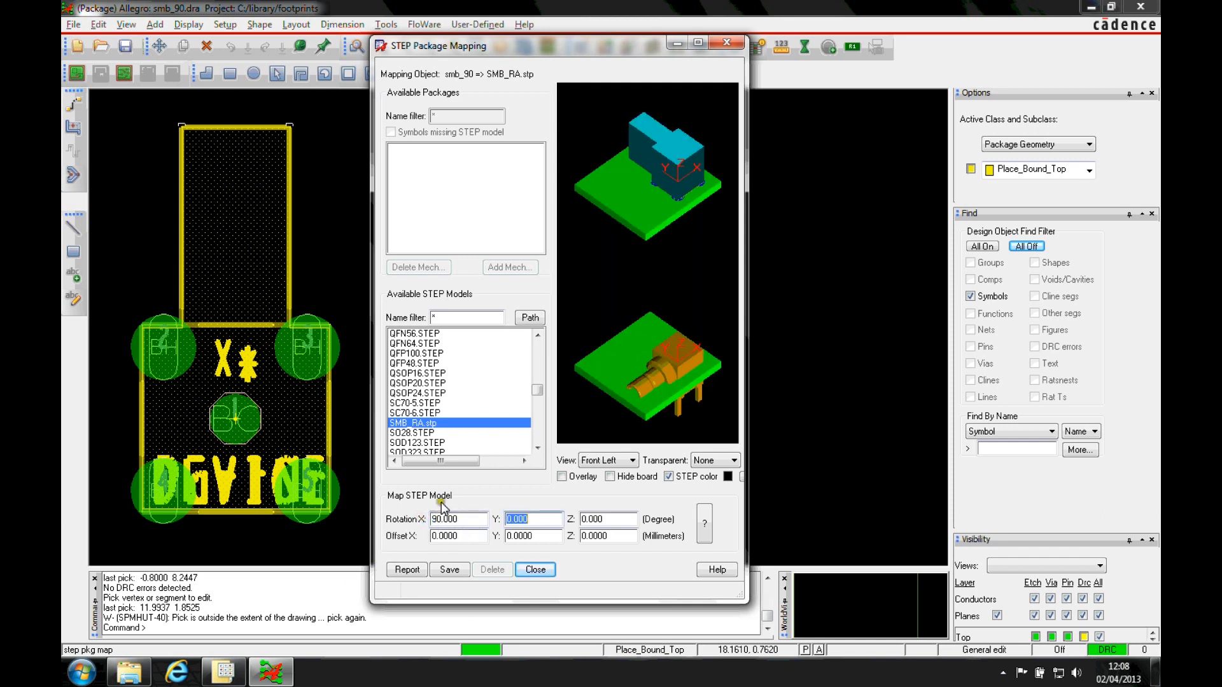
click(609, 519)
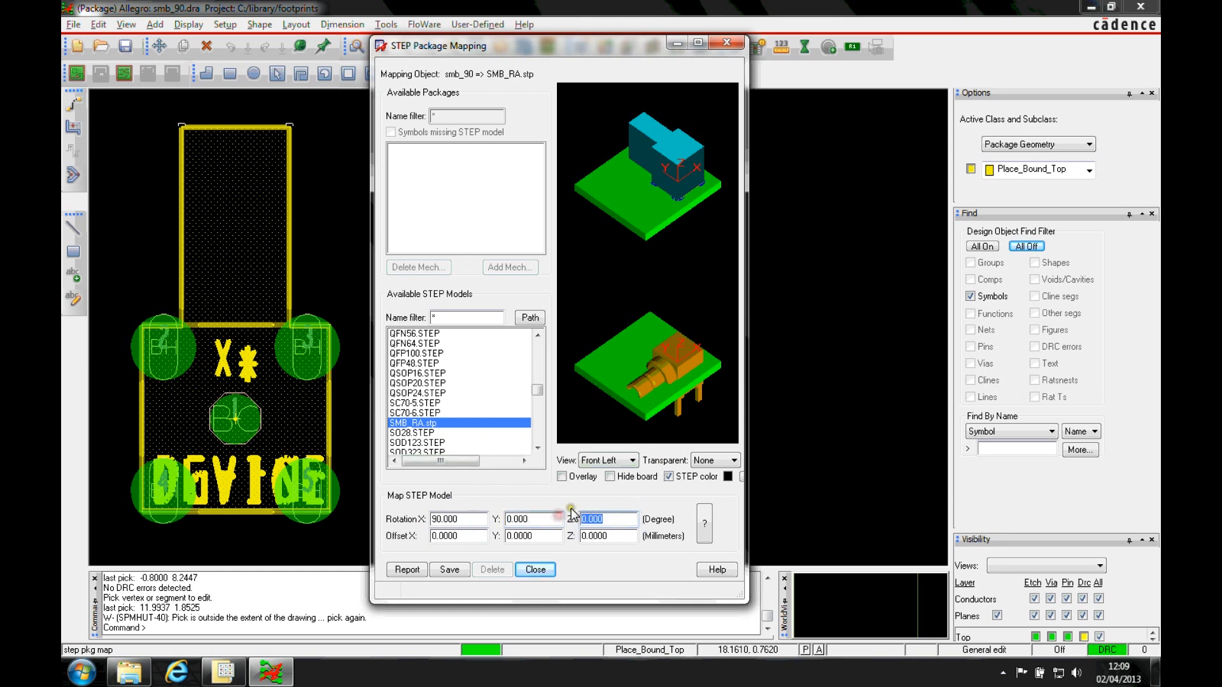
text(270.000)
click(607, 536)
text(5.5000)
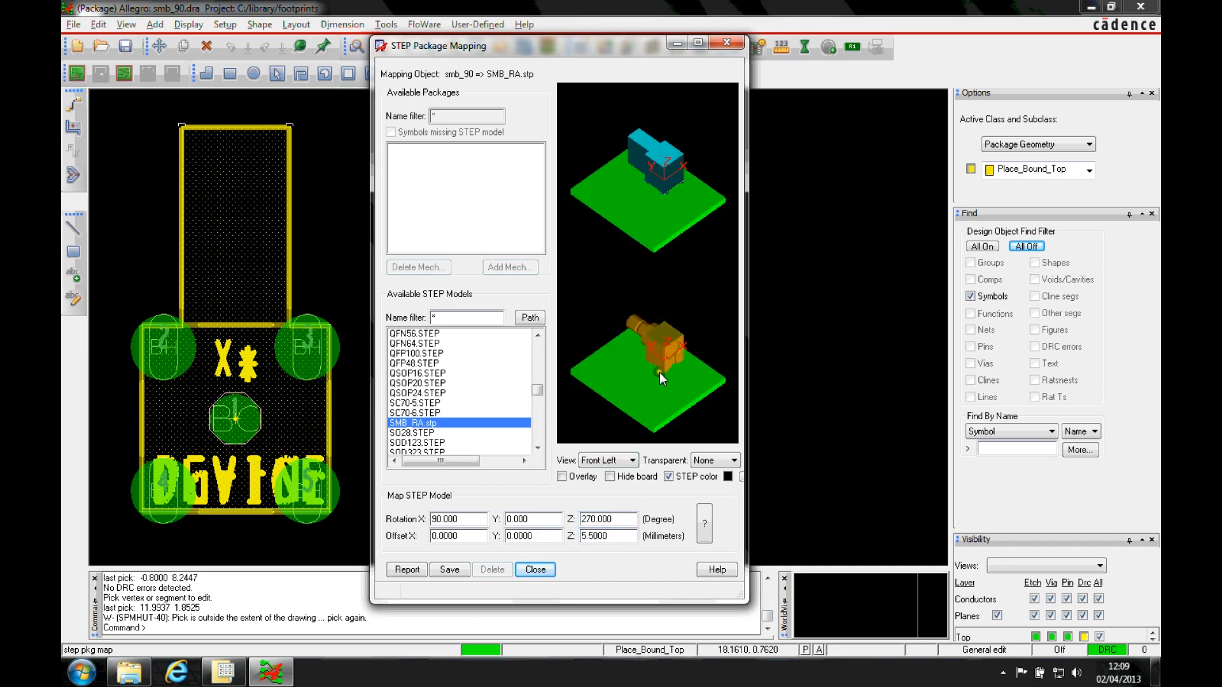
mouse_move(682, 372)
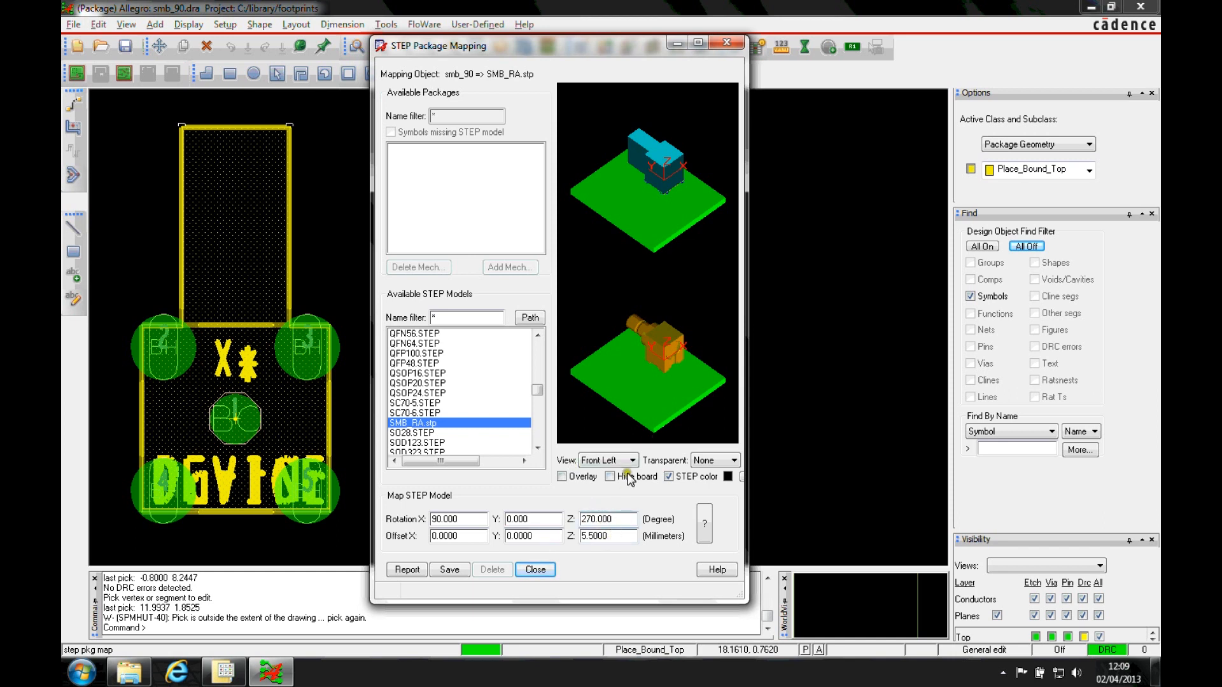
Preview the mapped model from the Front Right and Back viewpoints
click(630, 460)
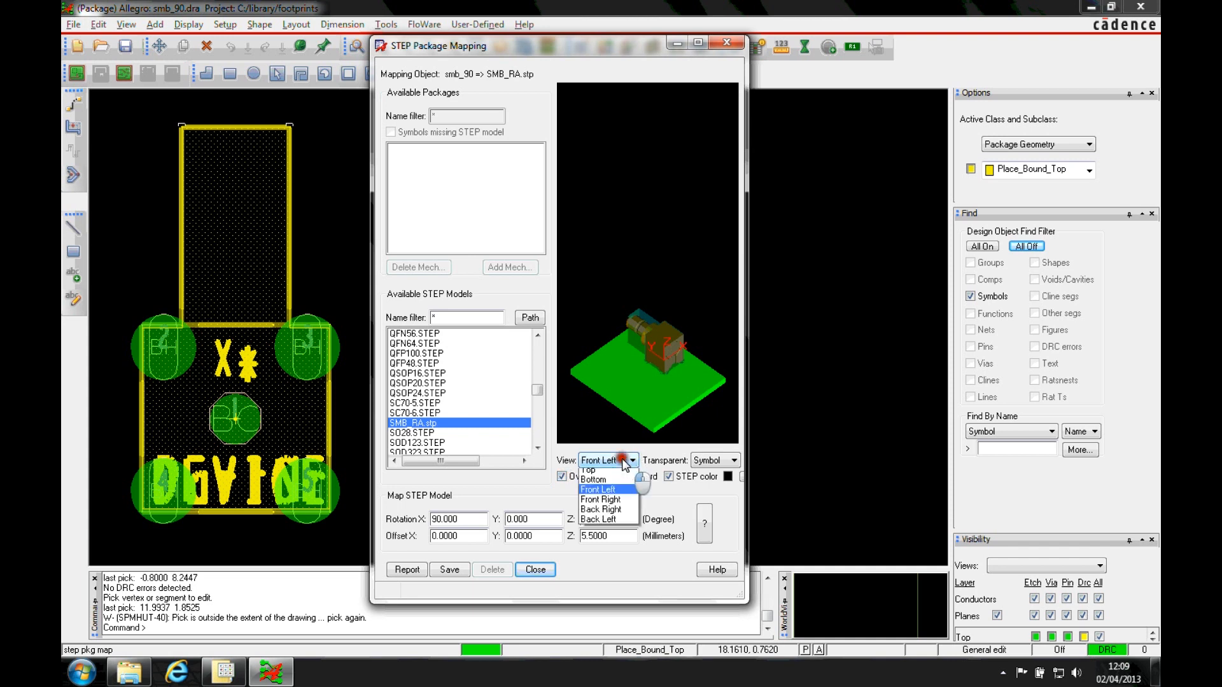
click(601, 499)
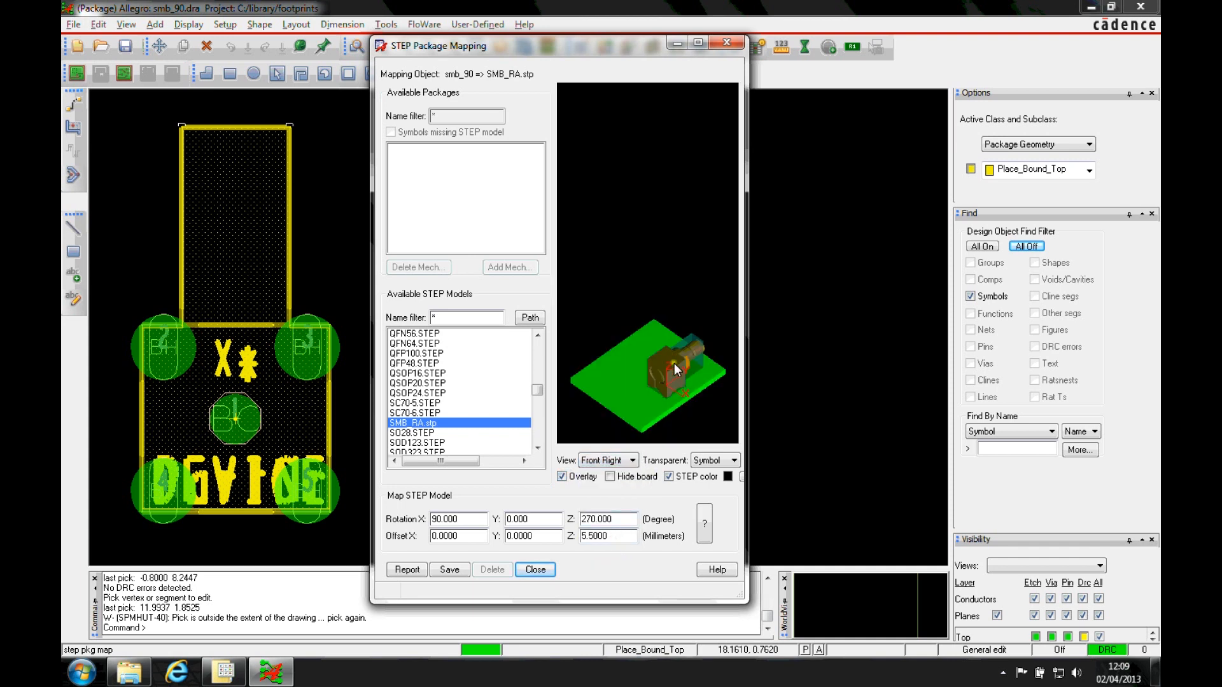
click(632, 461)
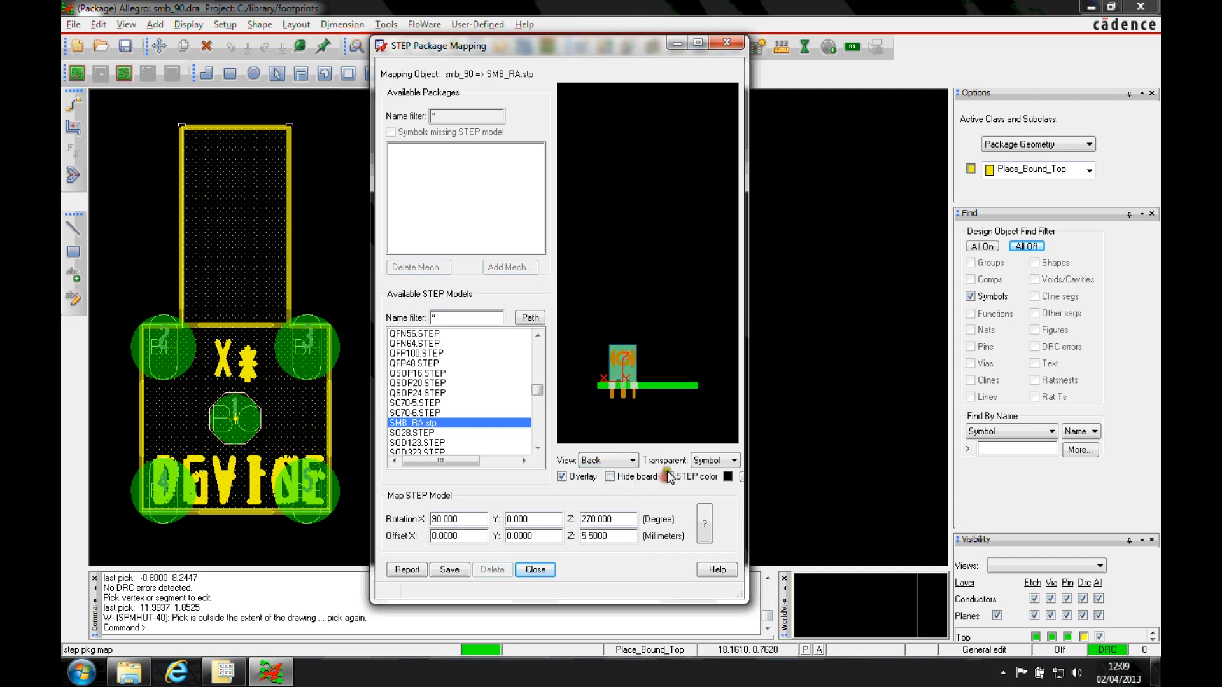
Save the SMB_RA.stp mapping for smb_90 and close the STEP mapping window
click(609, 461)
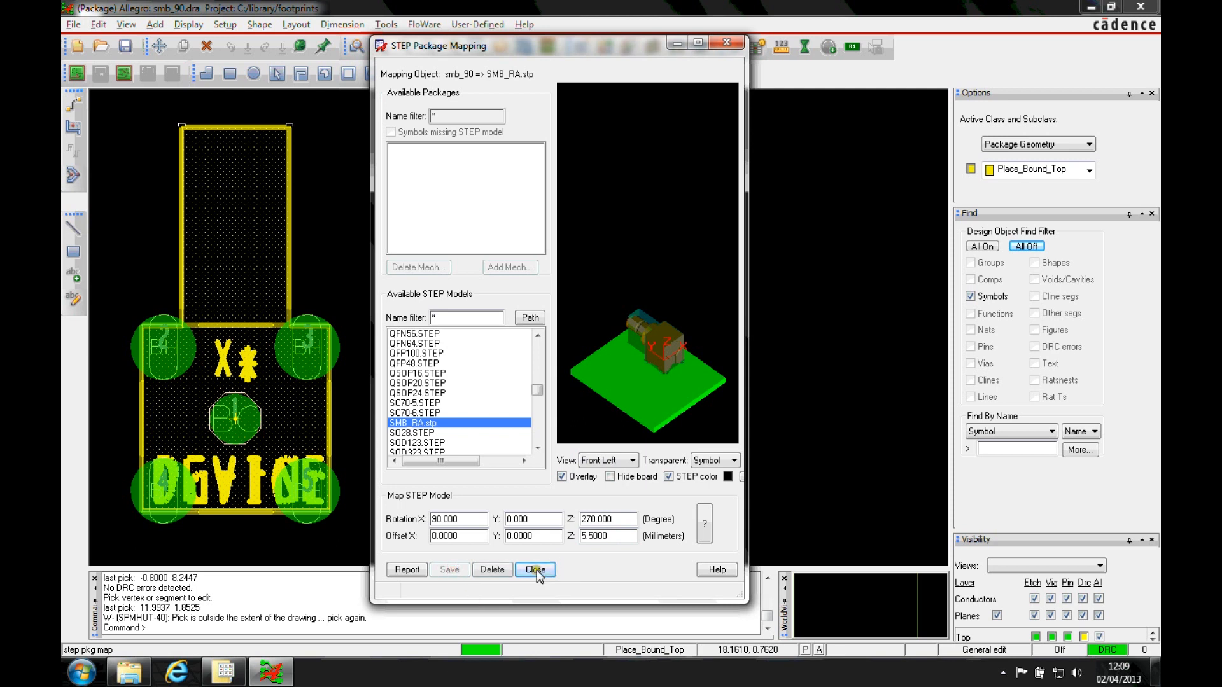
click(534, 569)
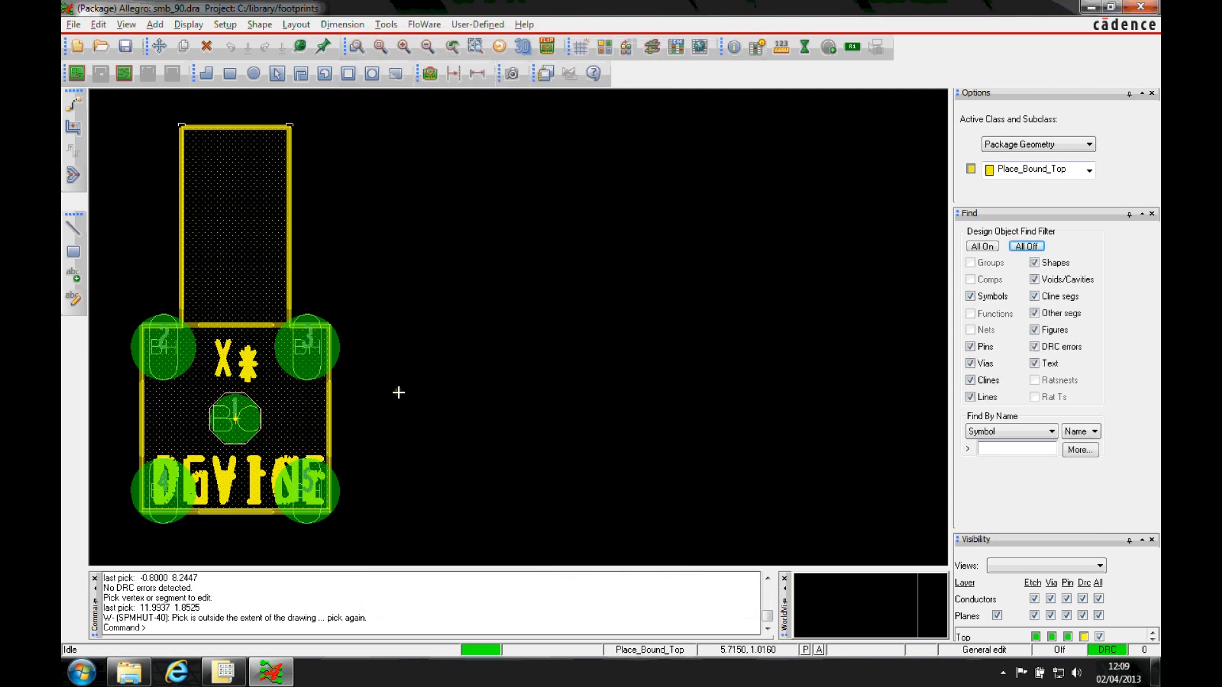
click(98, 24)
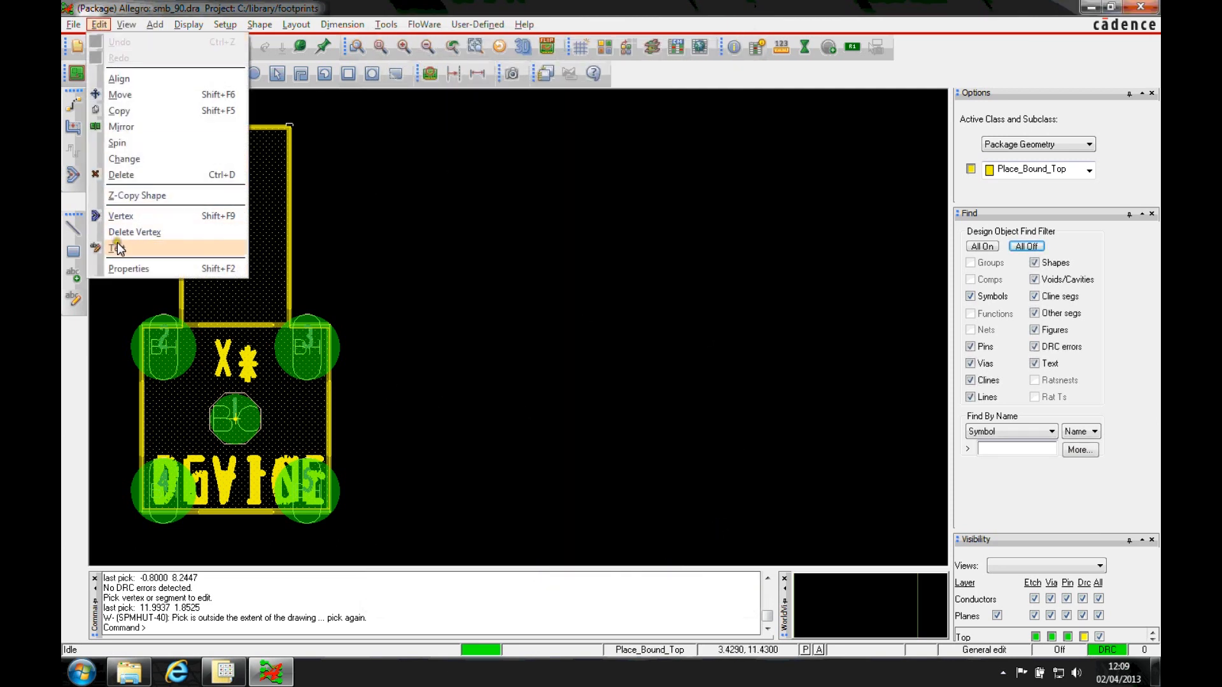
Show the symbol's properties confirming Pkgdef_Step_File and Pkgdef_Step_Transformation, then close the report
click(1044, 430)
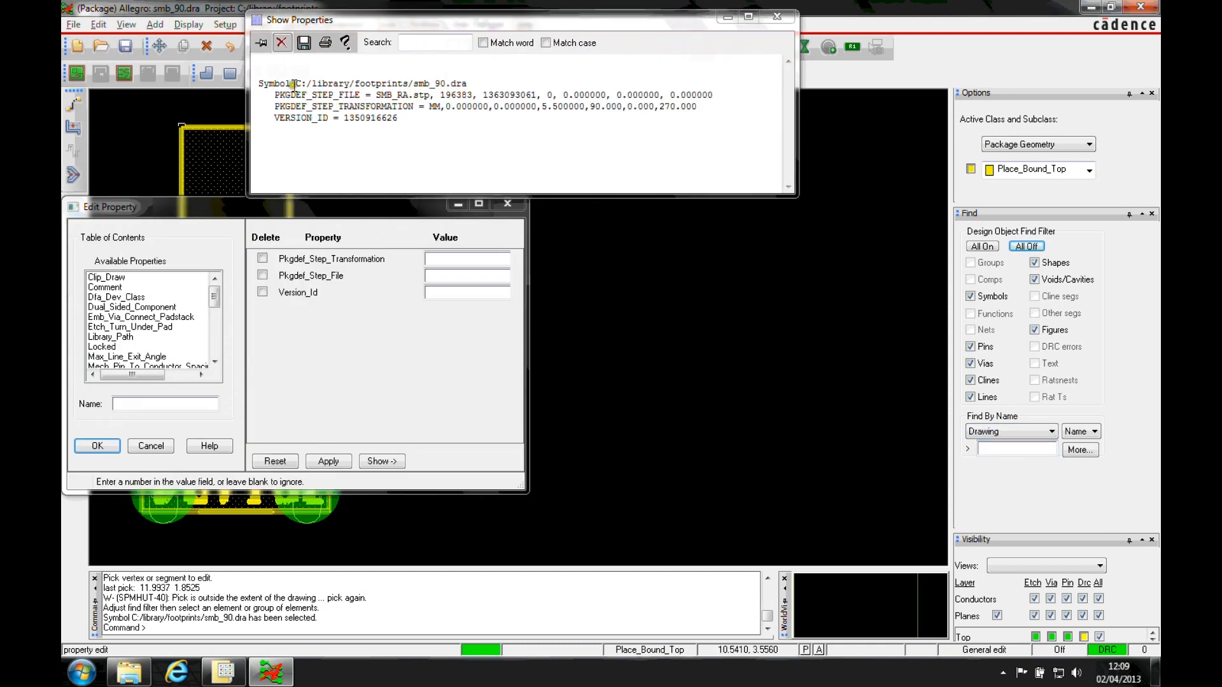
right_click(420, 94)
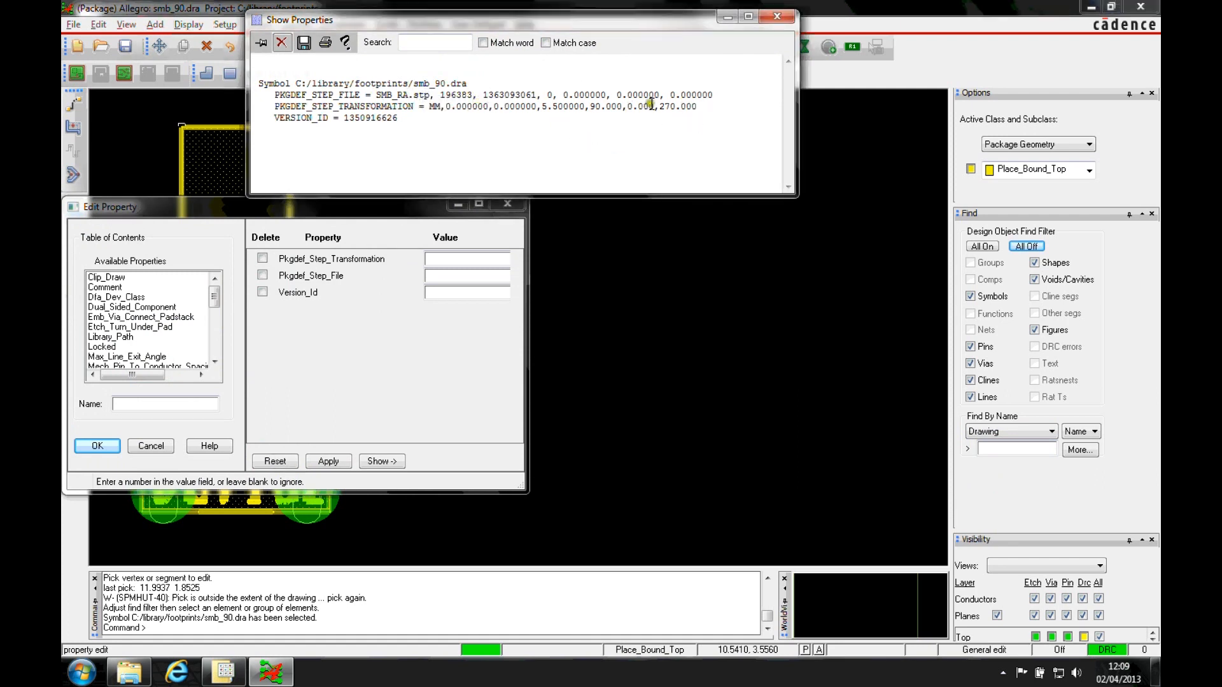
click(773, 17)
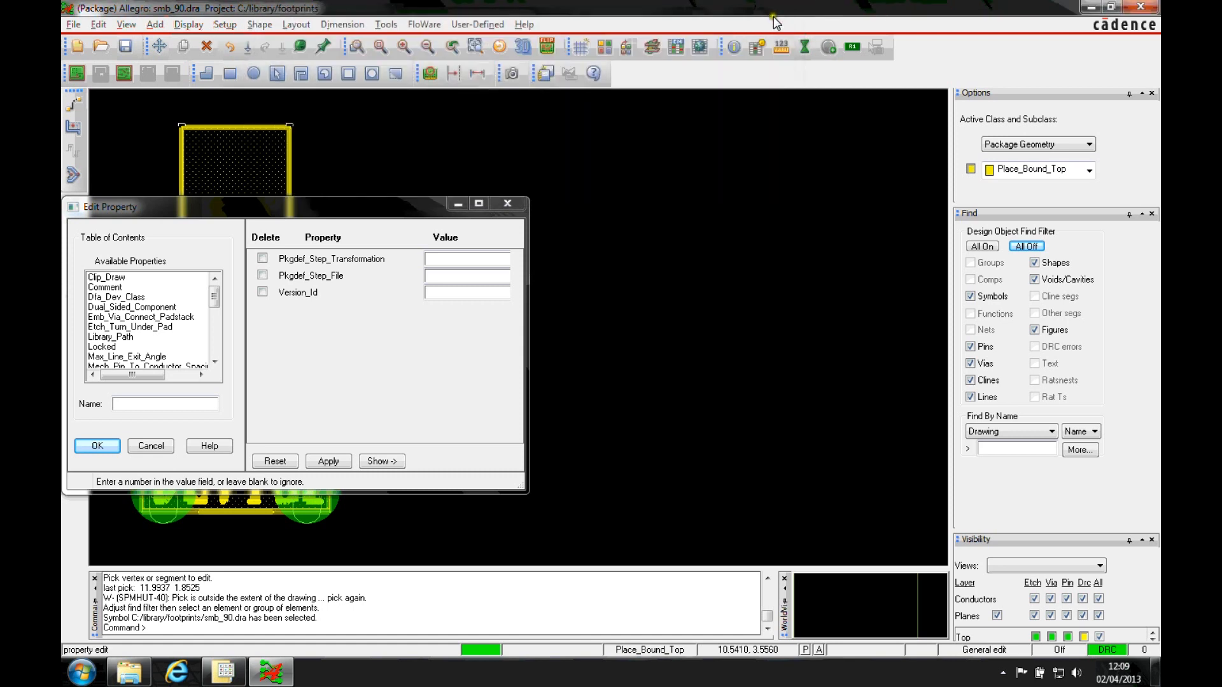